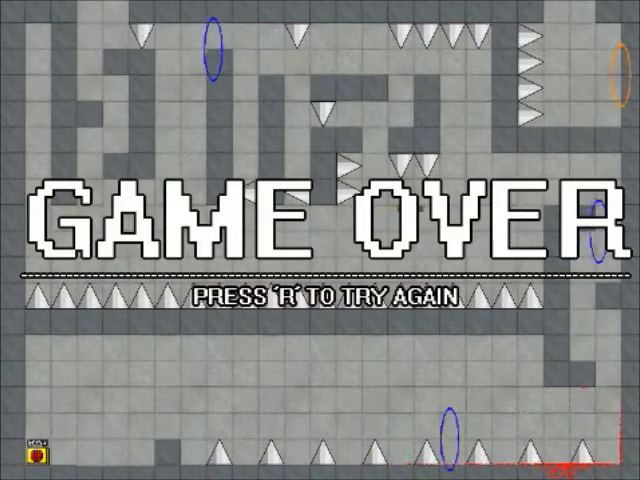
{"action": "key", "text": "r"}
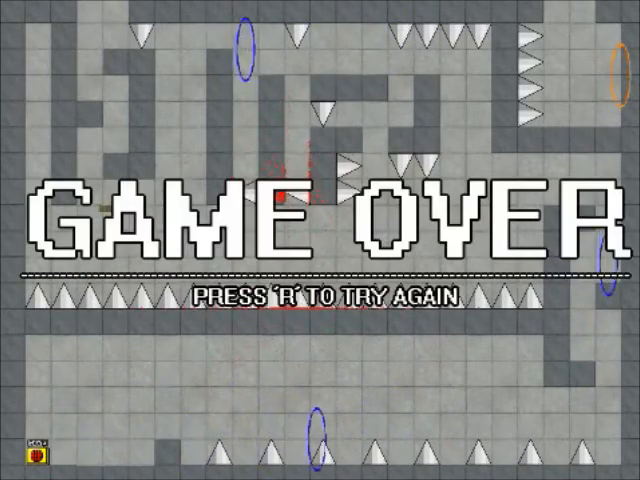
{"action": "key", "text": "r"}
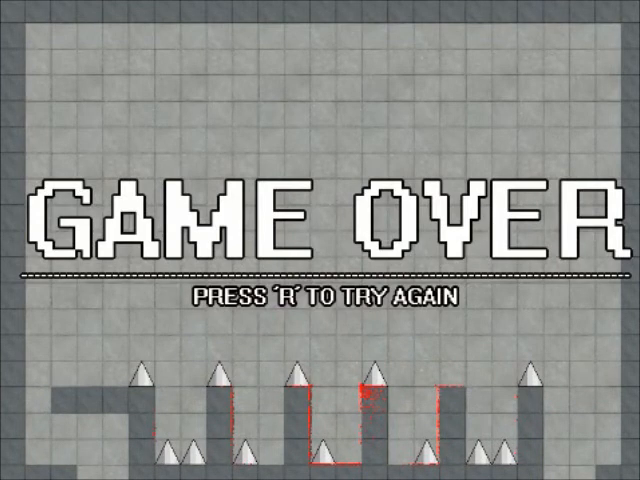
{"action": "key", "text": "r"}
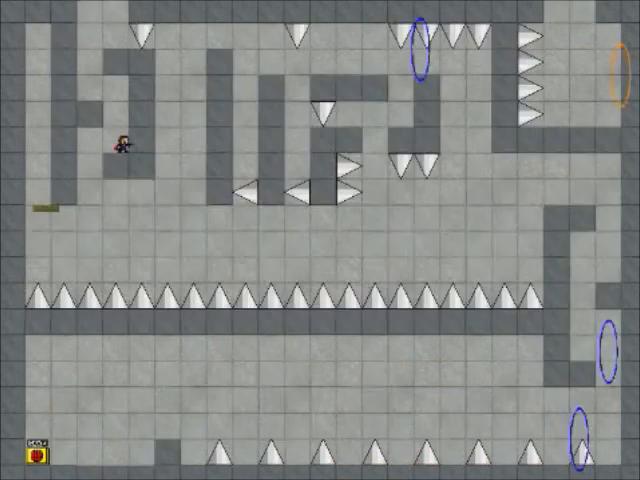